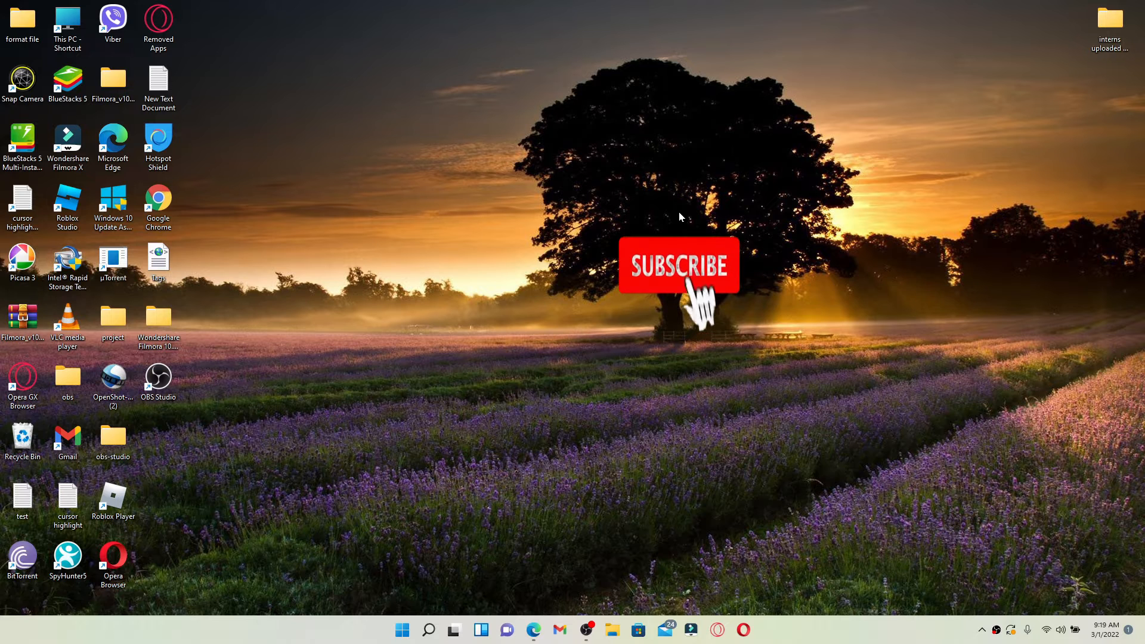
# Launch Microsoft Edge from the taskbar, landing on the signed-in Paybis Exchange page.
pyautogui.click(678, 265)
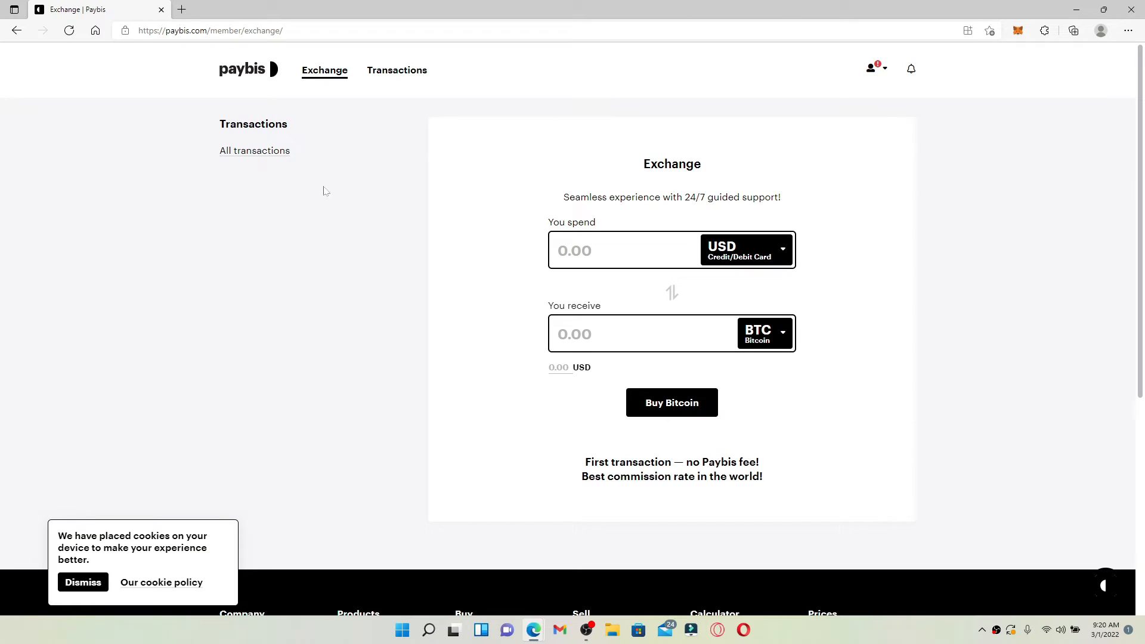
pyautogui.moveTo(228, 169)
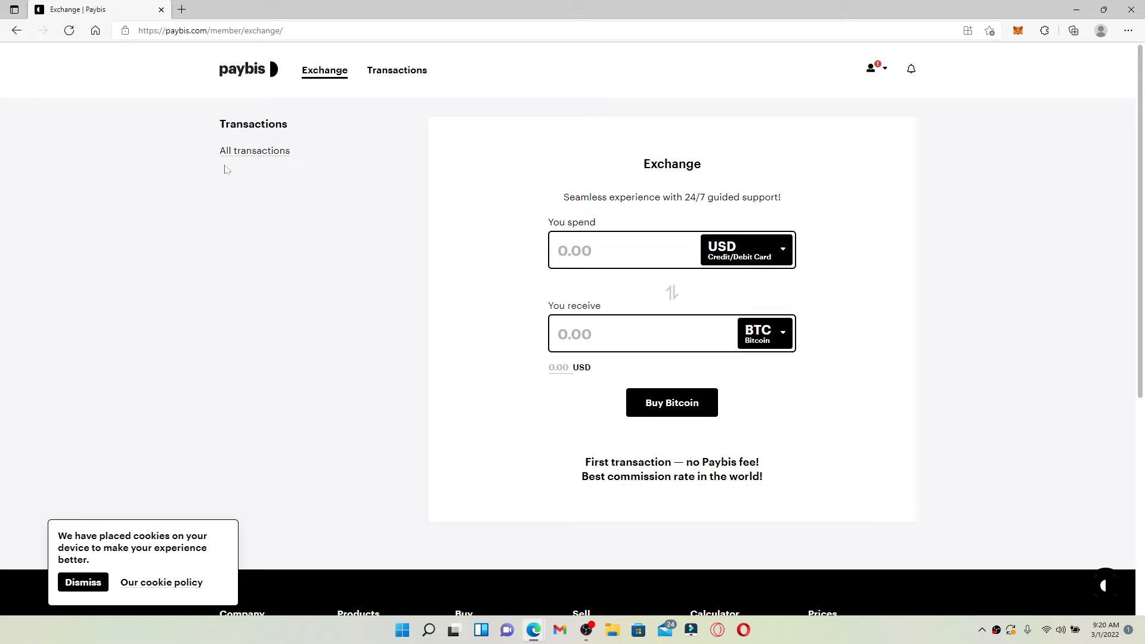
pyautogui.moveTo(396, 71)
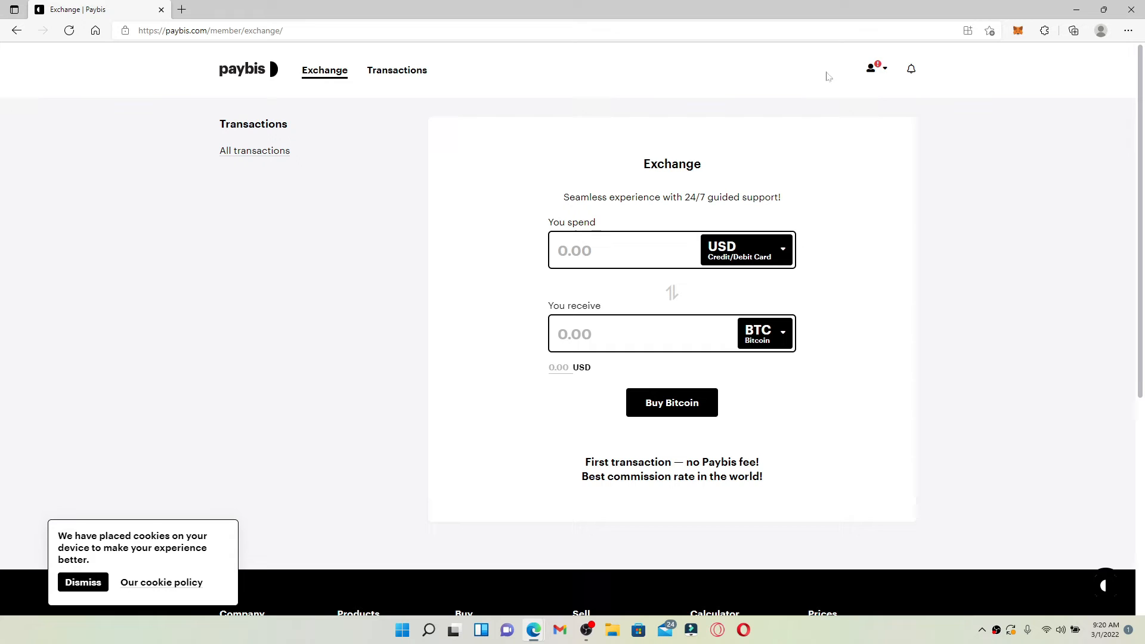
# Log out of the Paybis account via the profile menu's Log Out option.
pyautogui.click(871, 68)
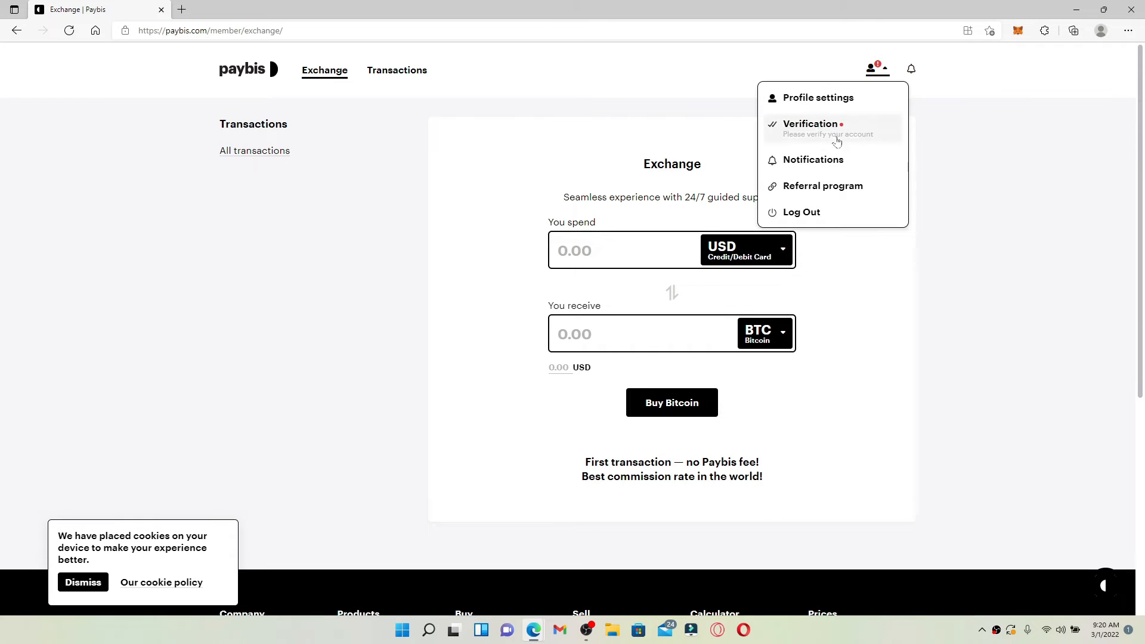
pyautogui.moveTo(802, 213)
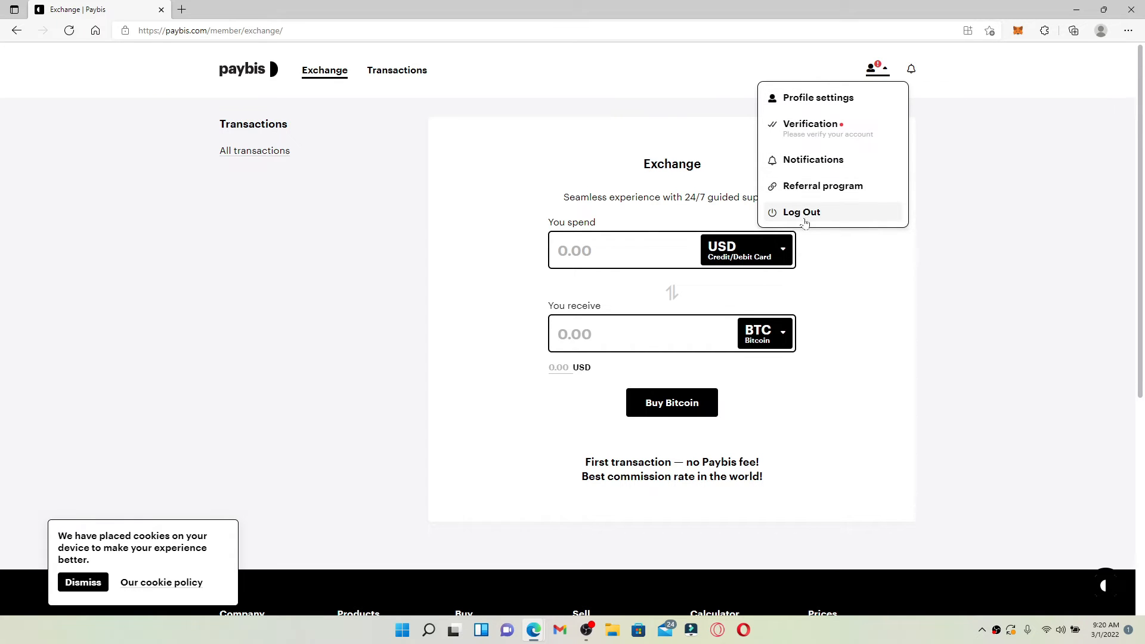
pyautogui.click(801, 212)
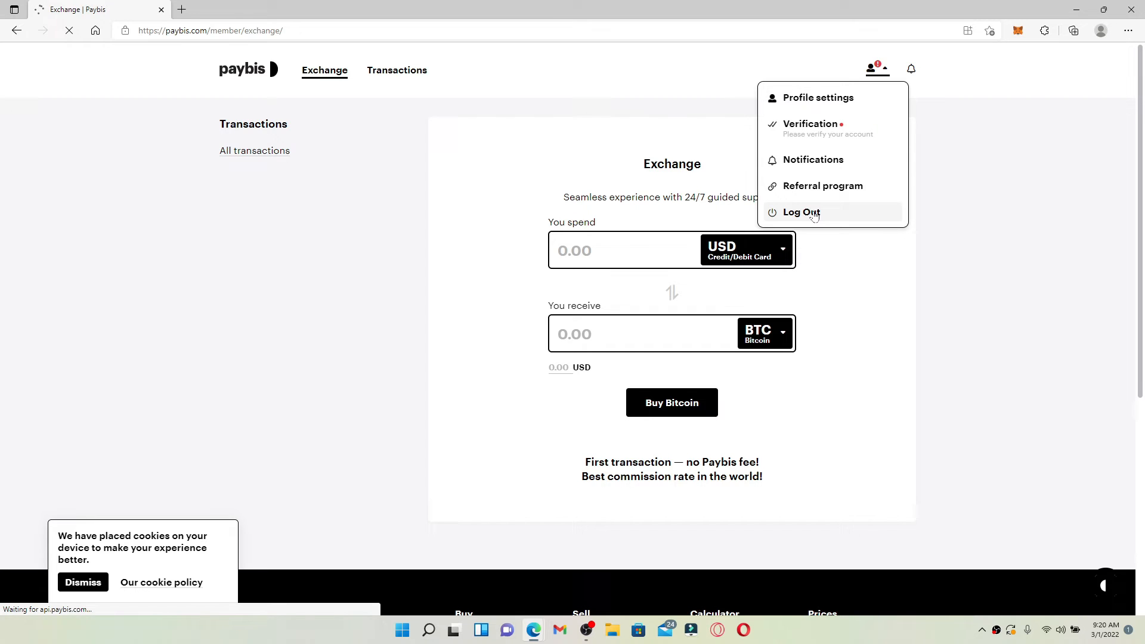
pyautogui.click(800, 212)
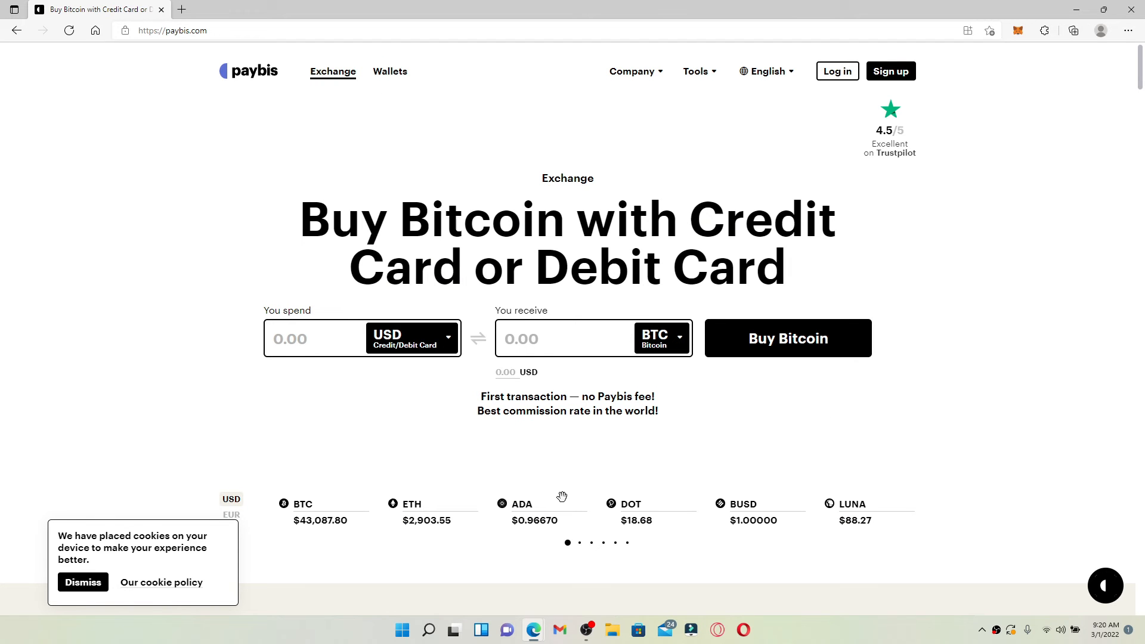
pyautogui.moveTo(700, 400)
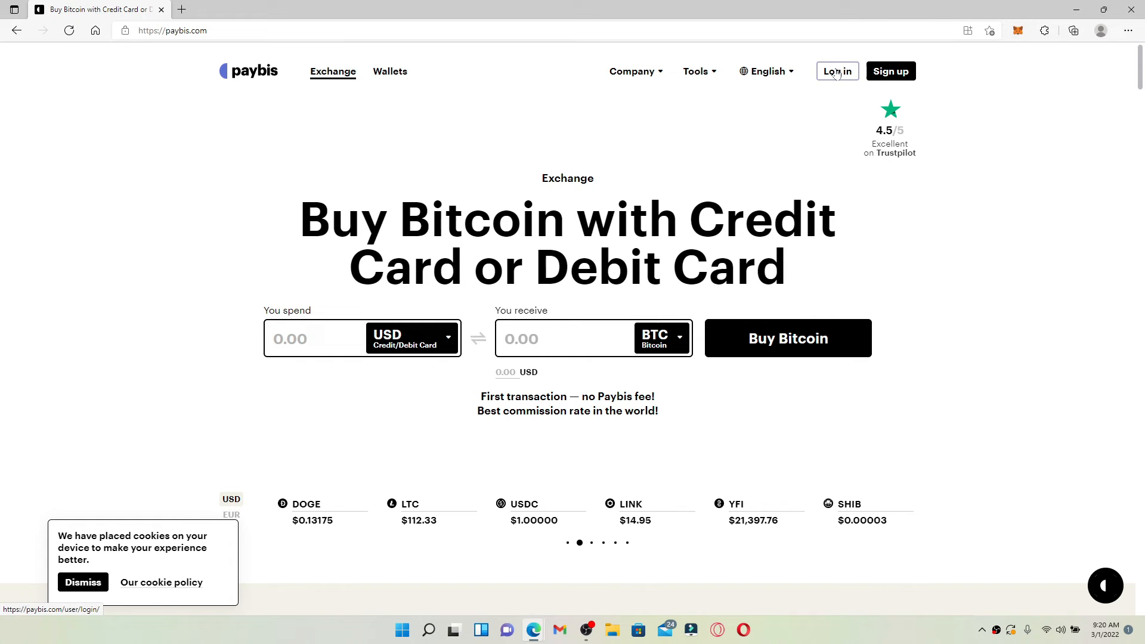
# Go to the Paybis login page from the public homepage's Log in link.
pyautogui.click(835, 70)
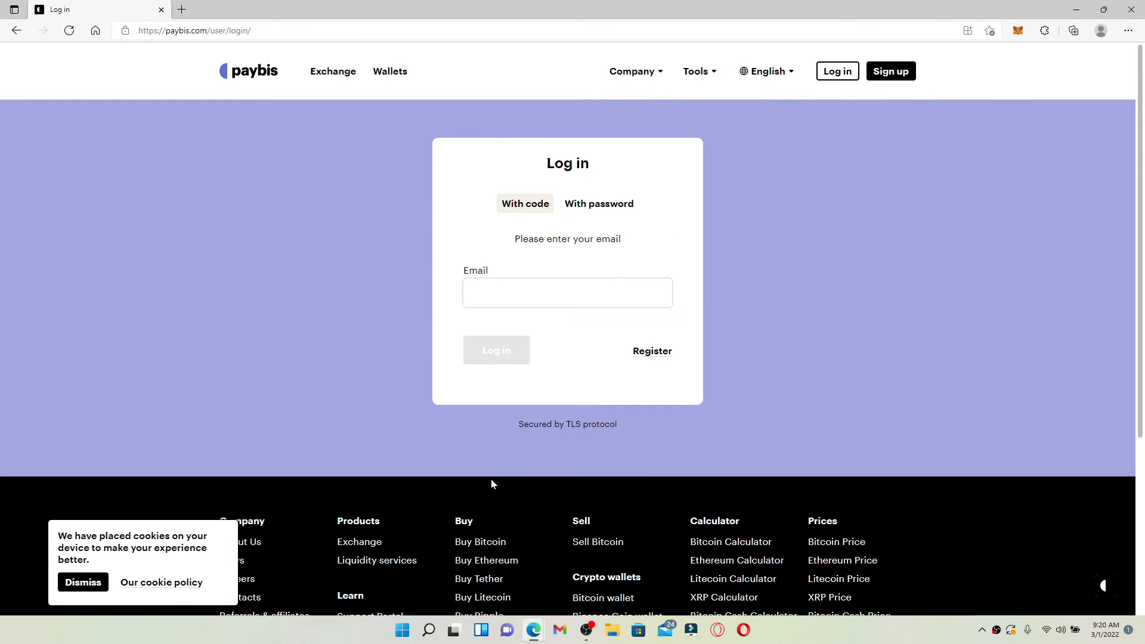